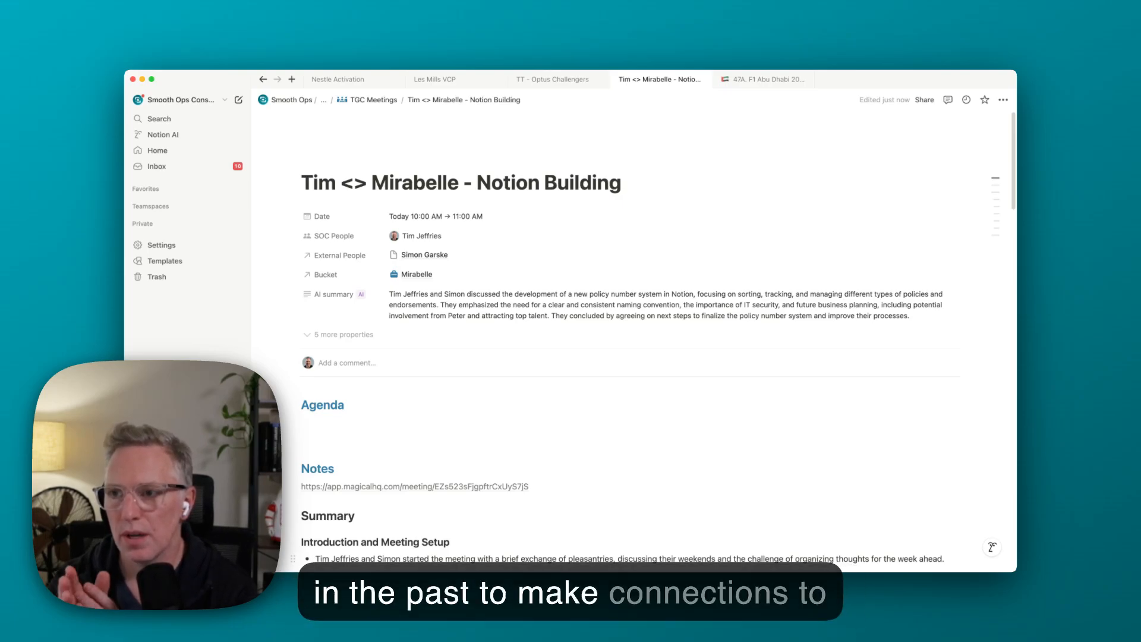
Add a Page added trigger, then a second trigger for Meeting is edited.
{"action": "scroll", "scroll_direction": "down", "scroll_amount": 3}
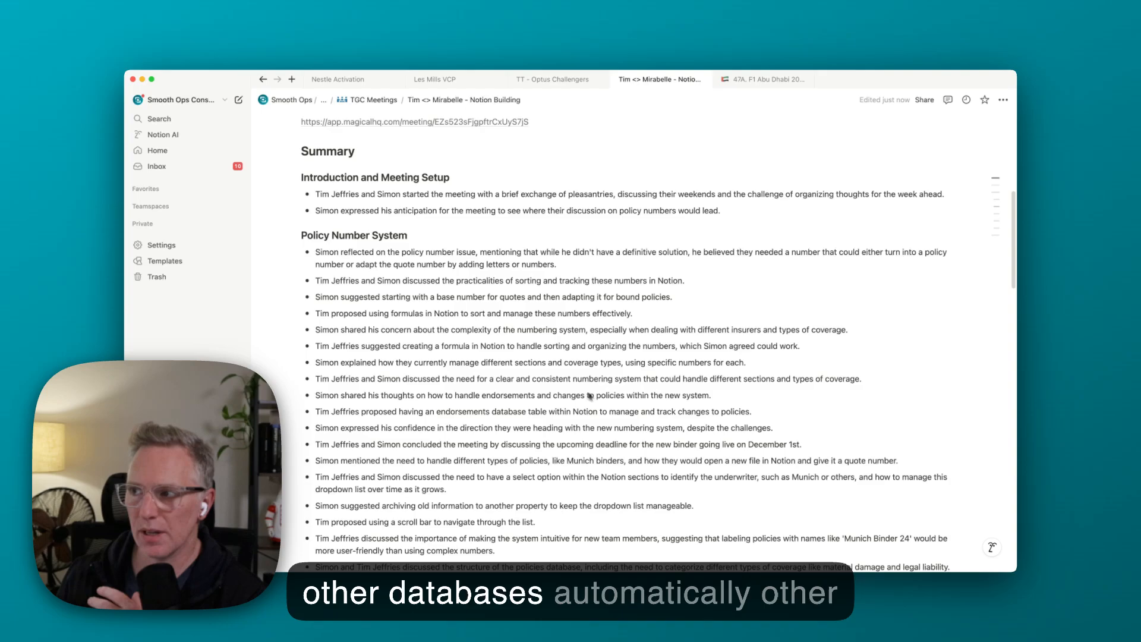
{"action": "scroll", "scroll_direction": "down", "scroll_amount": 3}
{"action": "type", "text": "Connect Task to Projec"}
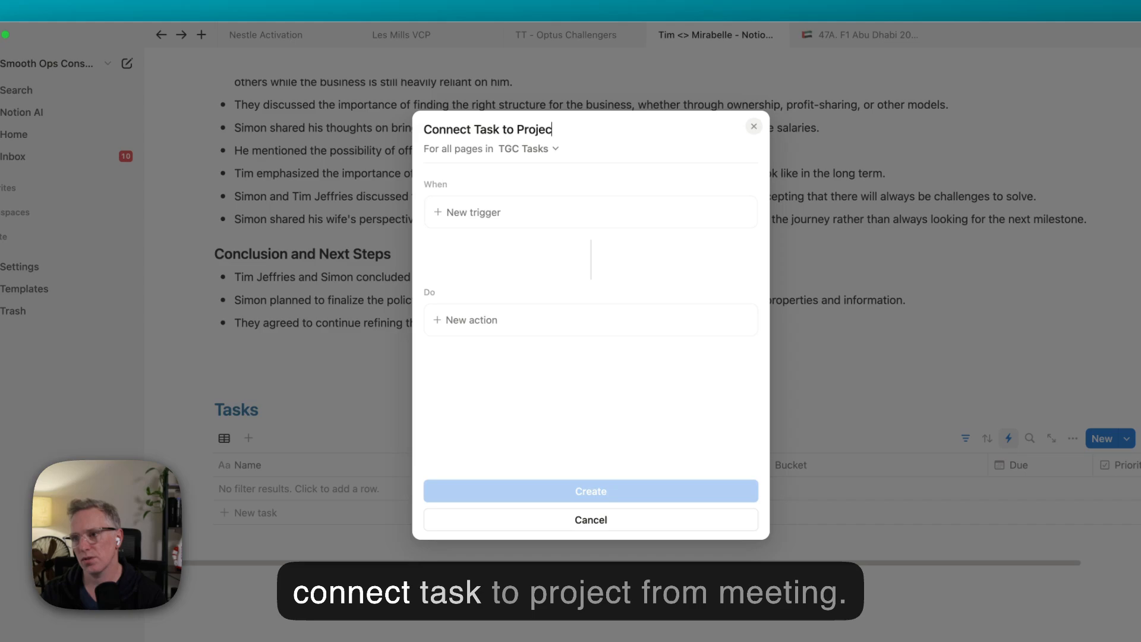
{"action": "left_click", "coordinate": [475, 212]}
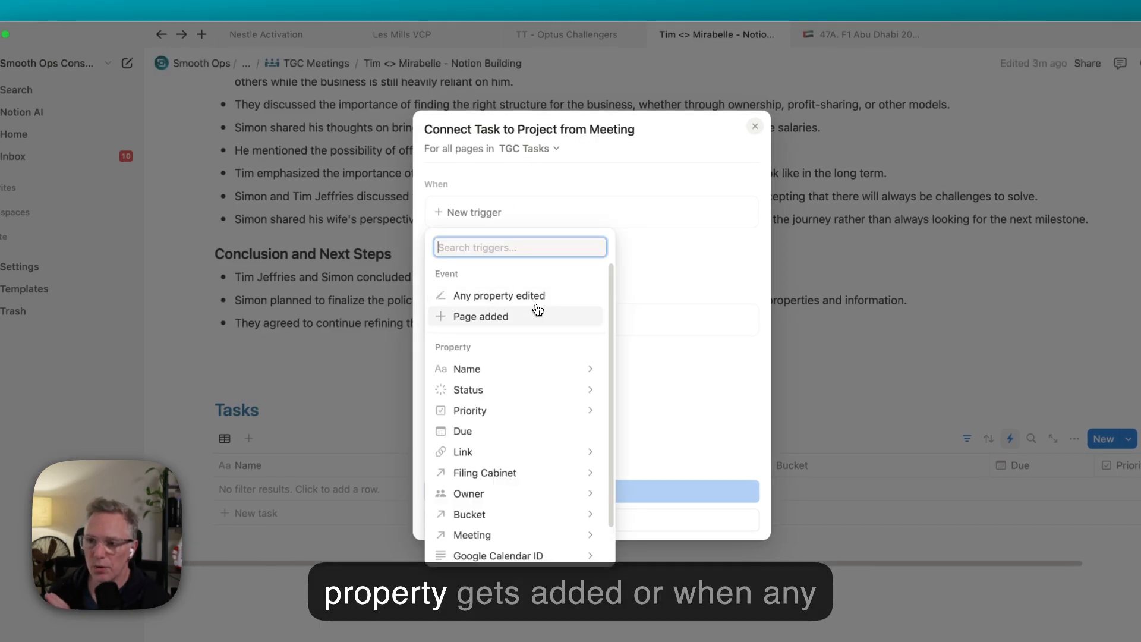
{"action": "left_click", "coordinate": [480, 316]}
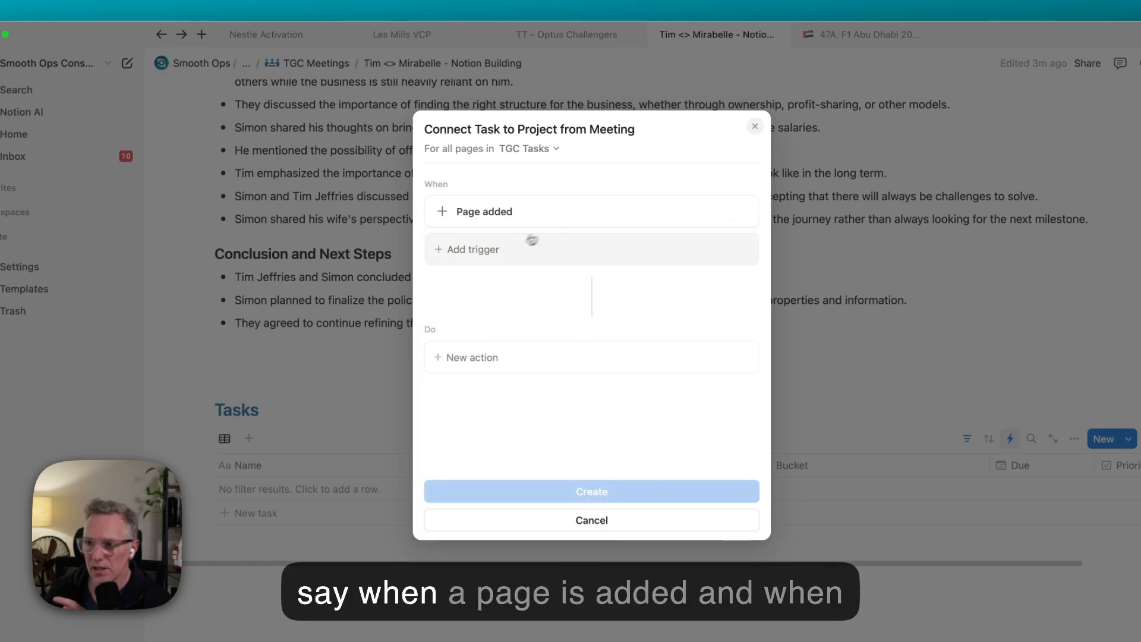
{"action": "left_click", "coordinate": [473, 249]}
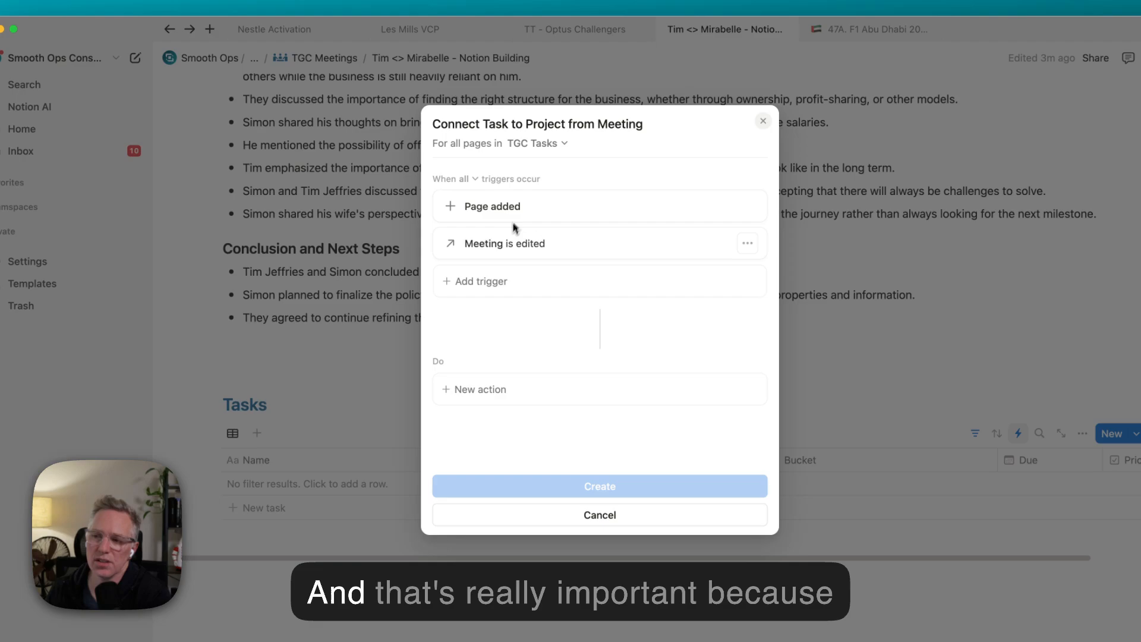
{"action": "mouse_move", "coordinate": [476, 208]}
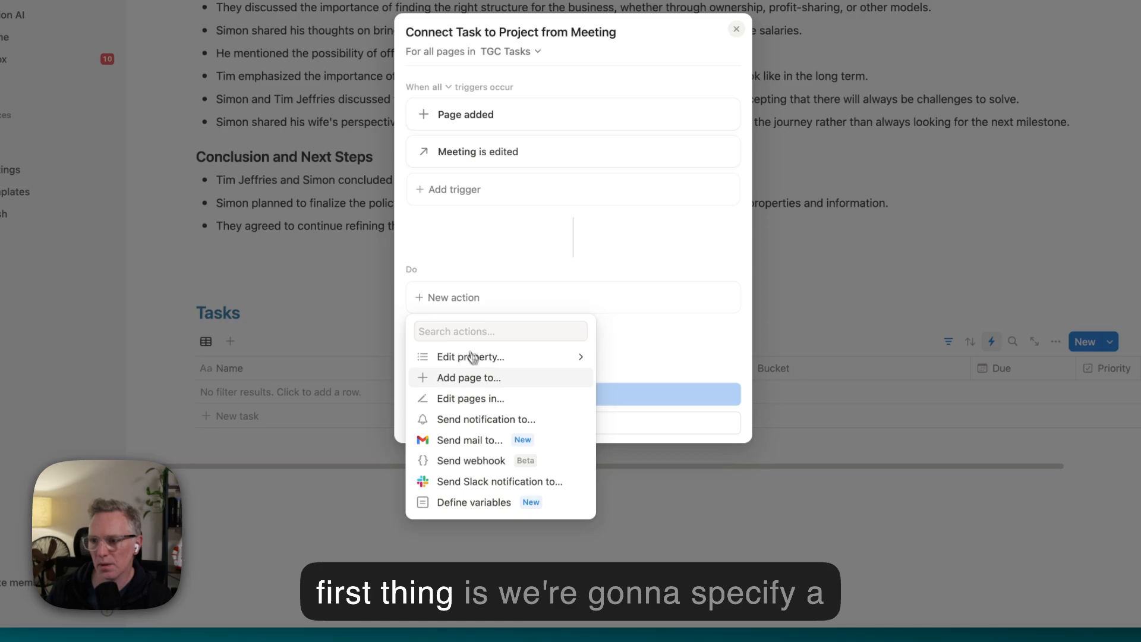
Define a formula variable 'Bucket from Meeting' starting from the trigger page's Meeting.
{"action": "left_click", "coordinate": [473, 501]}
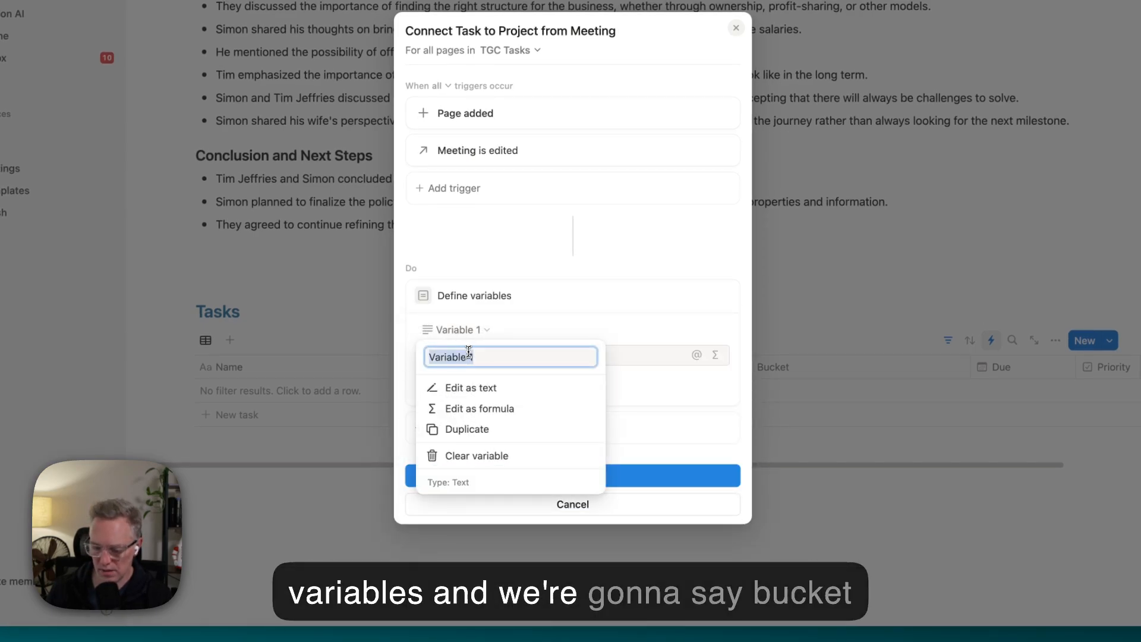
{"action": "type", "text": "Bucket from Meeting"}
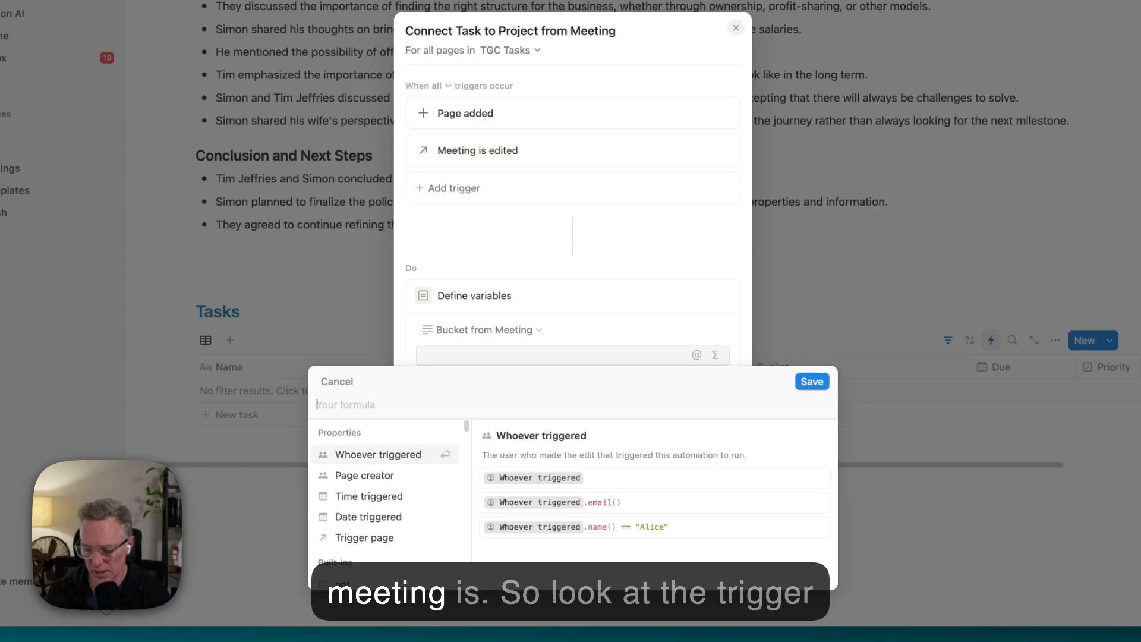
{"action": "left_click", "coordinate": [364, 537]}
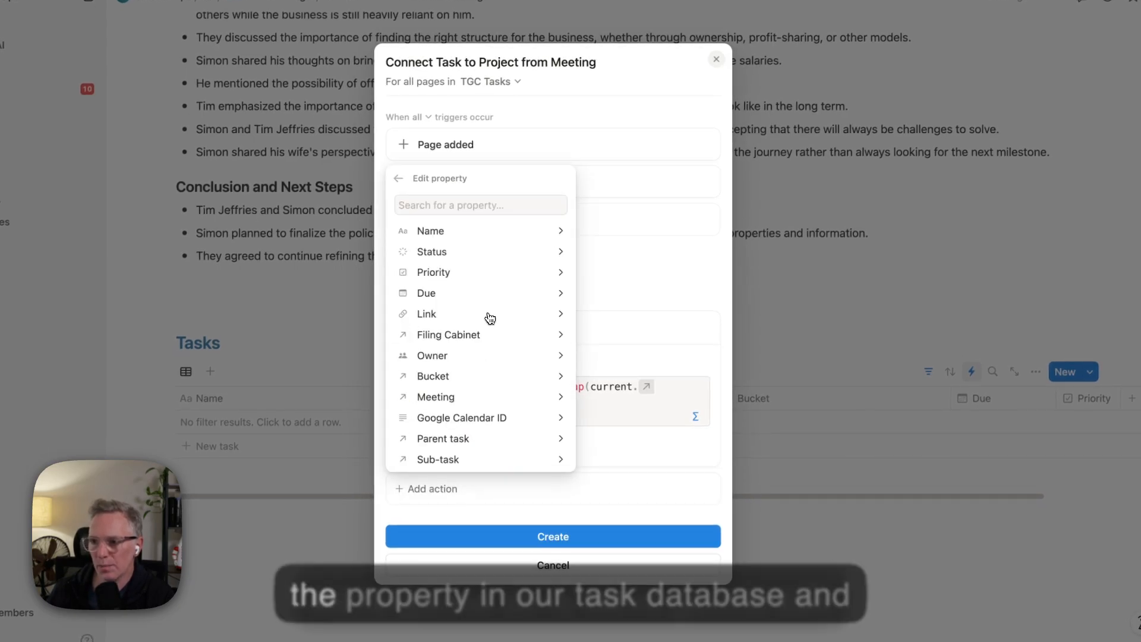
Replace the task's Bucket with the Bucket from Meeting variable and create the automation.
{"action": "left_click", "coordinate": [432, 376]}
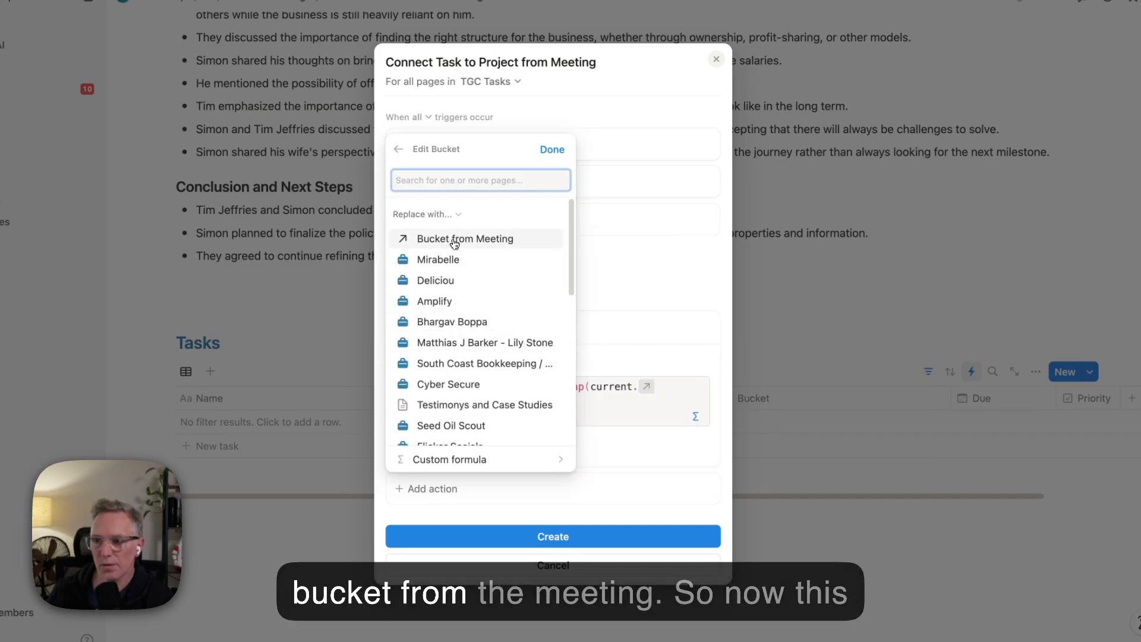
{"action": "left_click", "coordinate": [465, 238]}
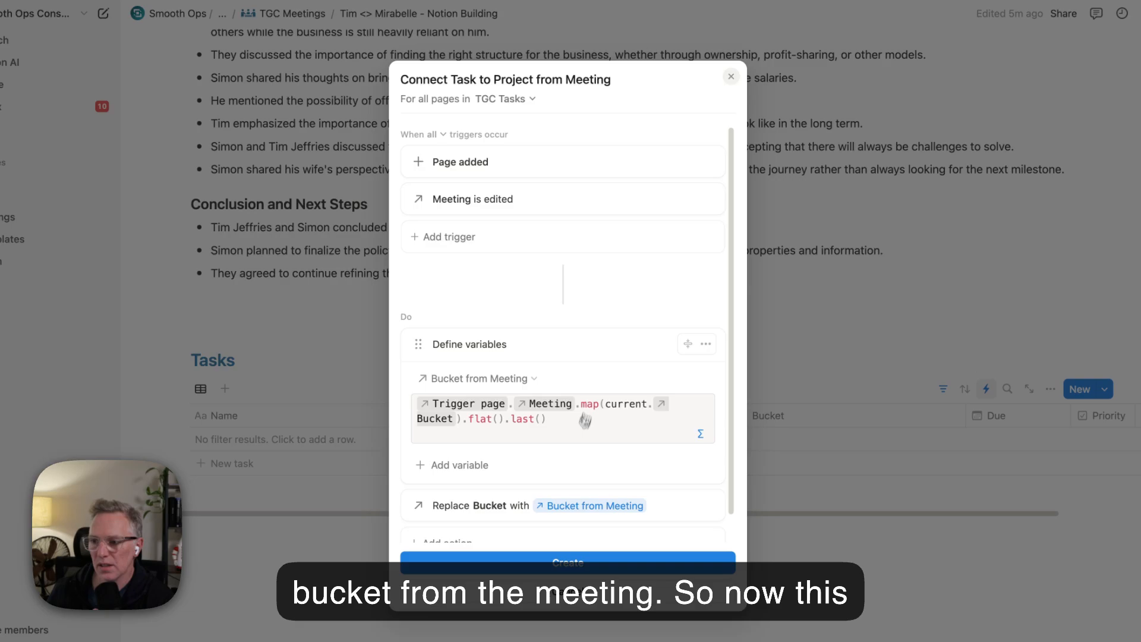
{"action": "left_click", "coordinate": [567, 562]}
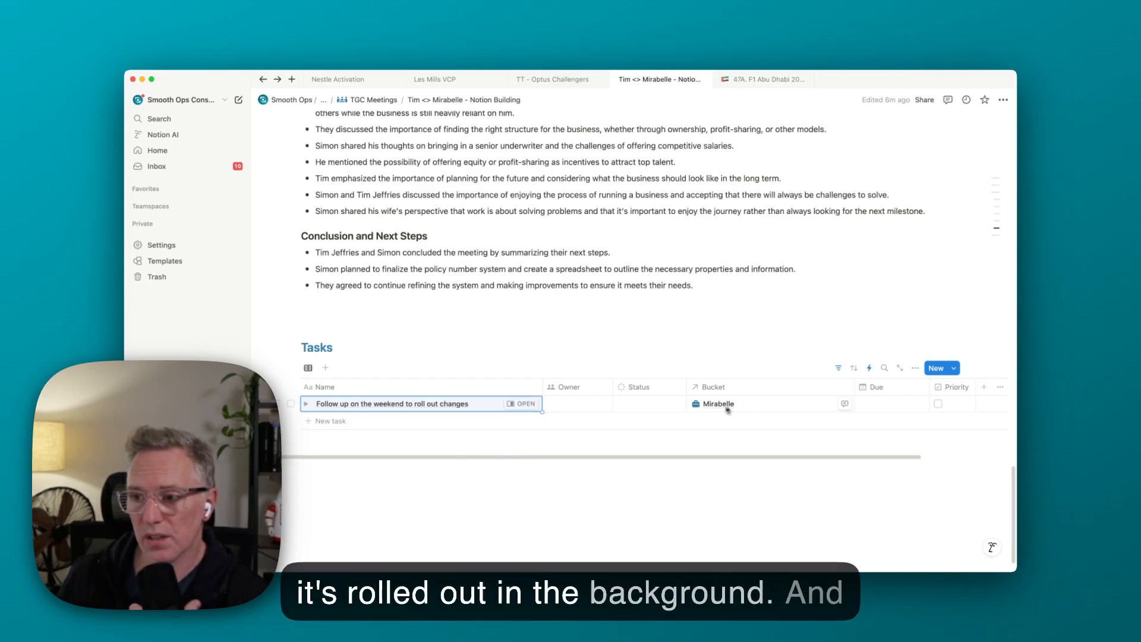
{"action": "left_click", "coordinate": [577, 404]}
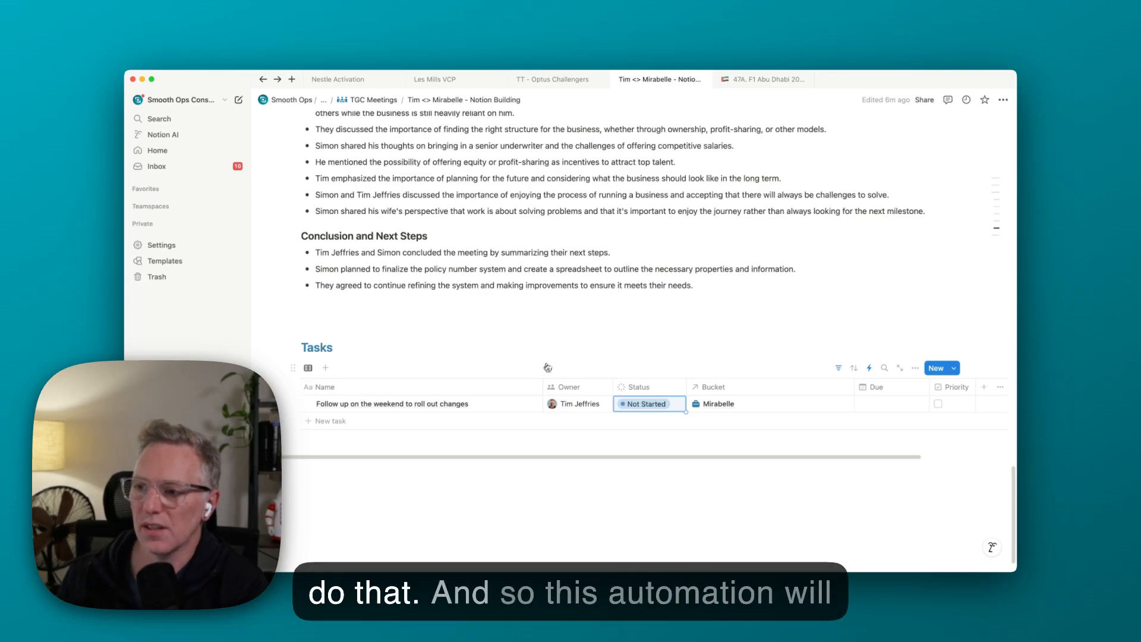
{"action": "left_click", "coordinate": [330, 421]}
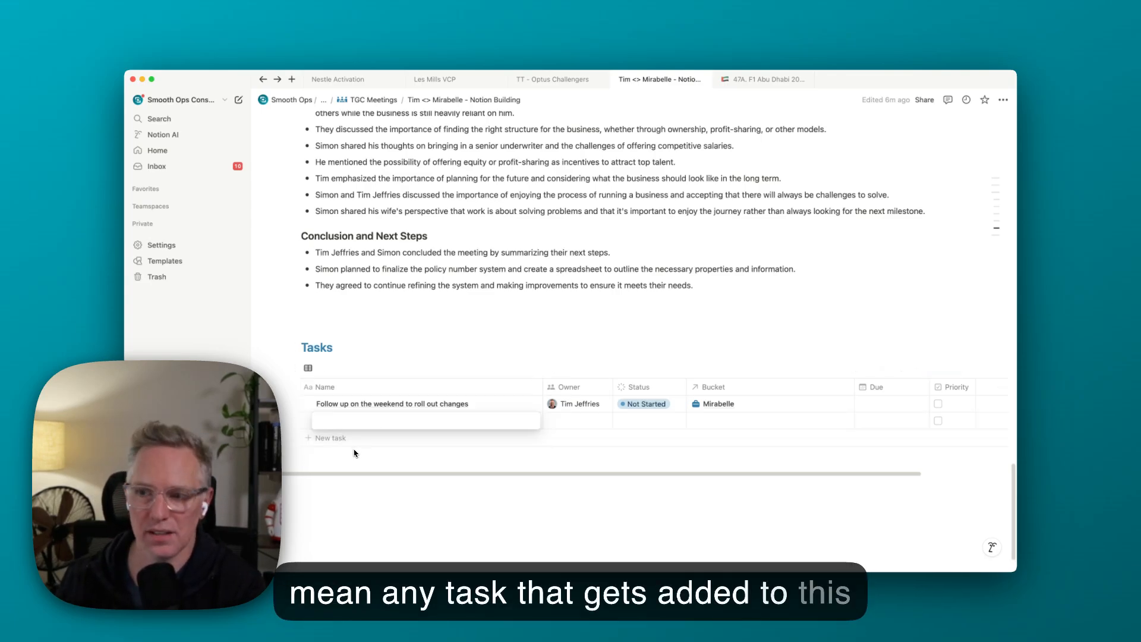